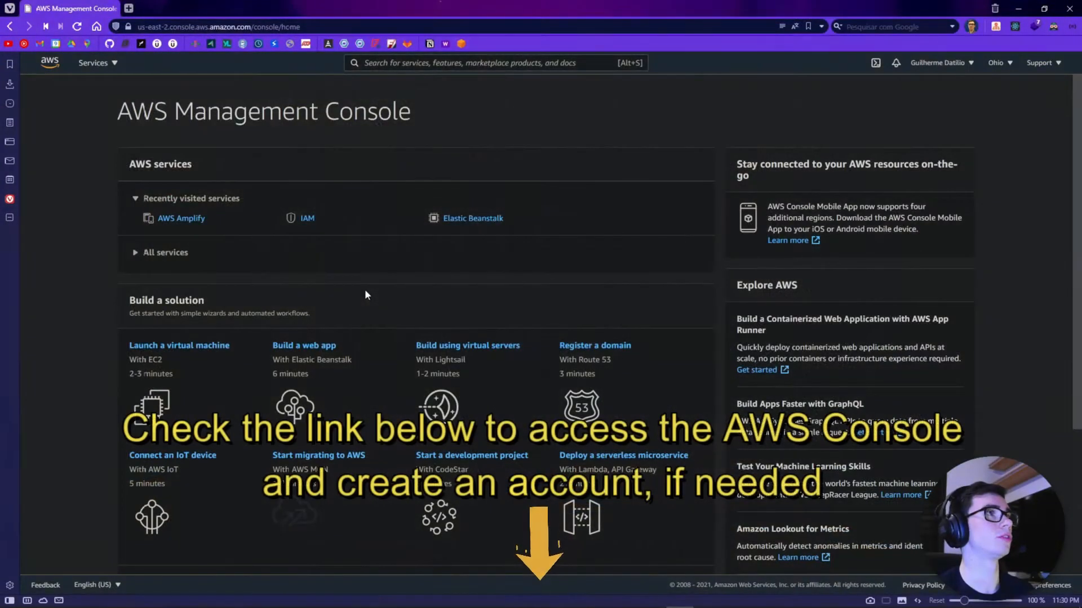
Show the full catalogue of AWS services from the Services menu
{"action": "left_click", "coordinate": [92, 63]}
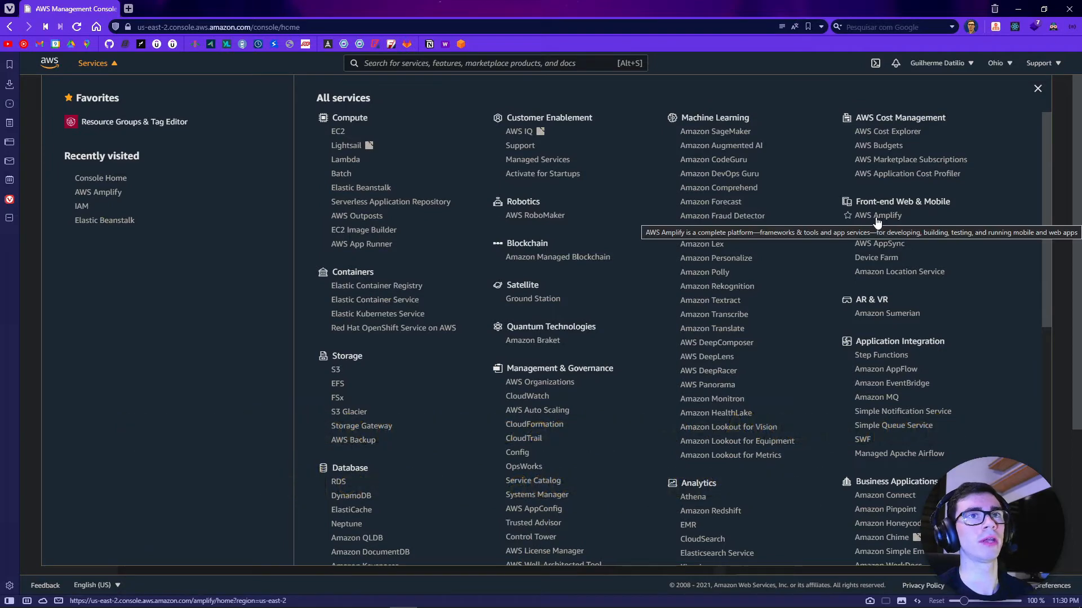
Go to AWS Amplify and start hosting a new web app
{"action": "left_click", "coordinate": [876, 215]}
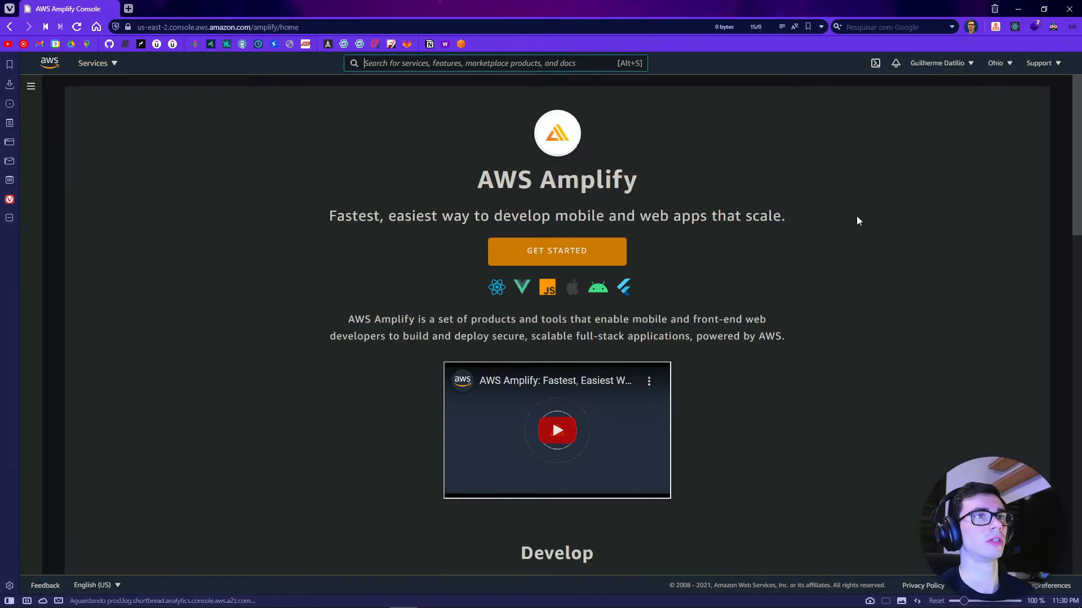
{"action": "scroll", "scroll_direction": "down", "scroll_amount": 3}
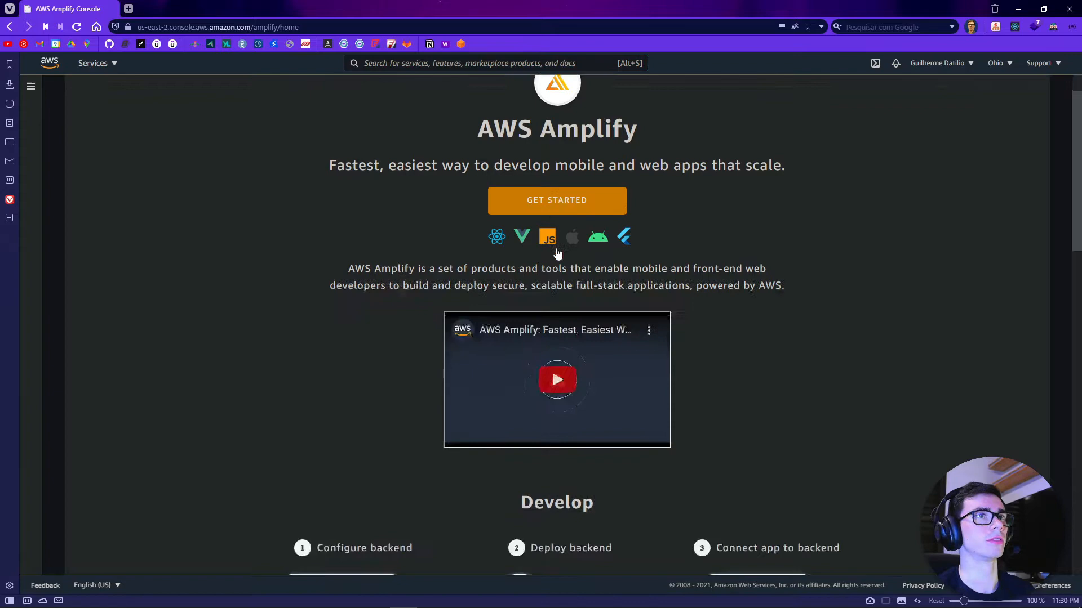
{"action": "scroll", "scroll_direction": "down", "scroll_amount": 3}
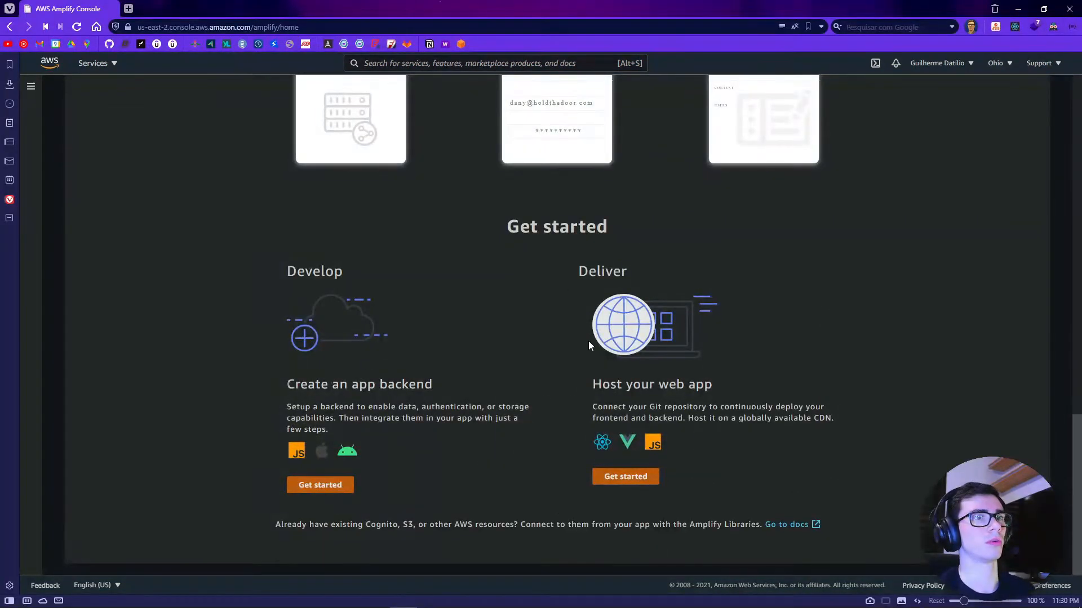
{"action": "mouse_move", "coordinate": [624, 477]}
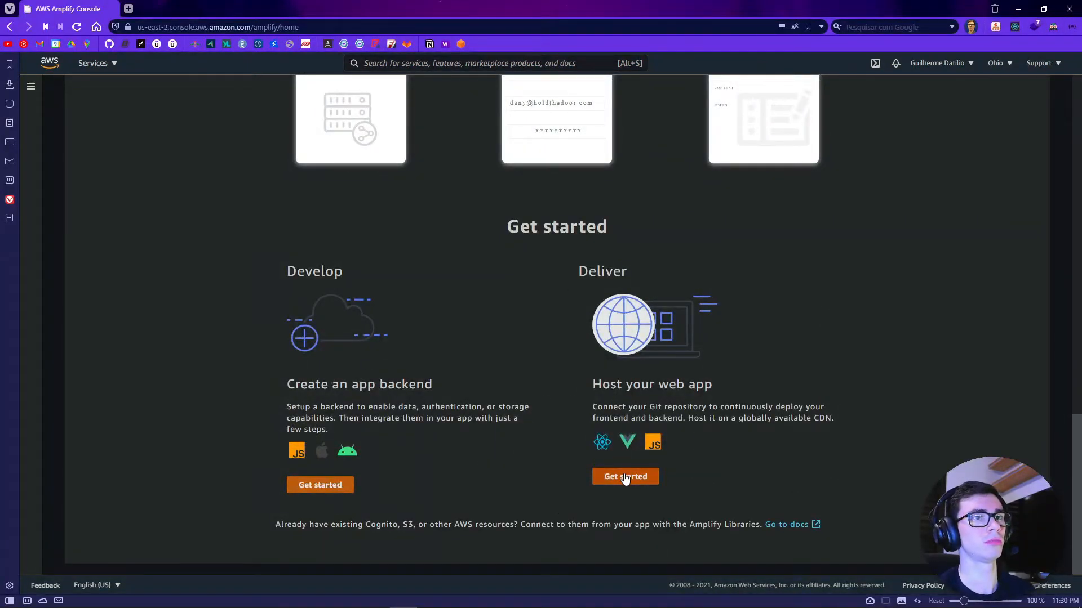
{"action": "left_click", "coordinate": [624, 475]}
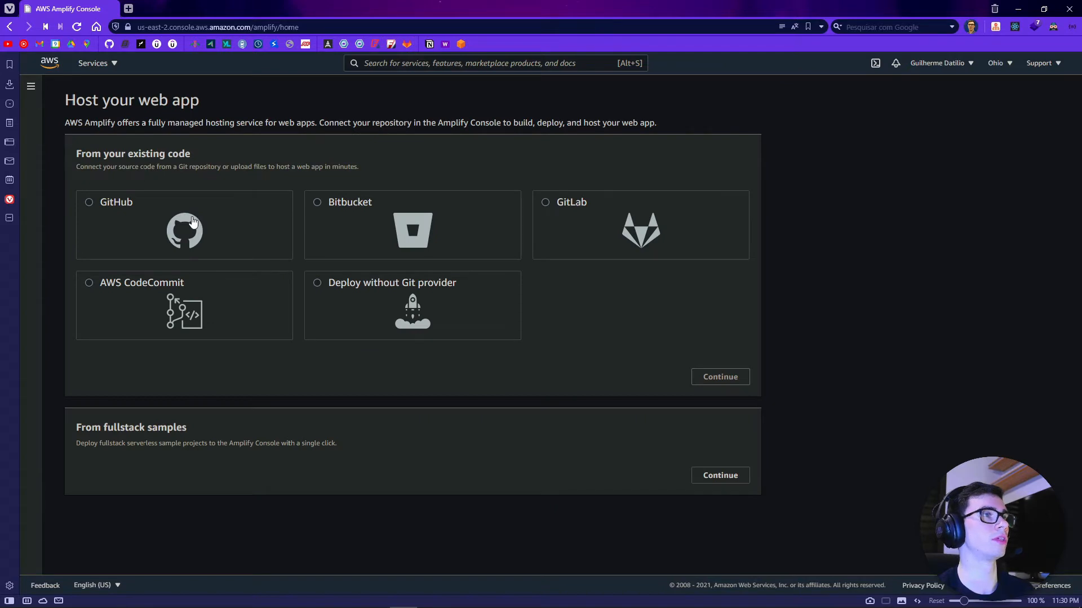
Choose GitHub as the source code provider and continue to connect it
{"action": "left_click", "coordinate": [88, 202]}
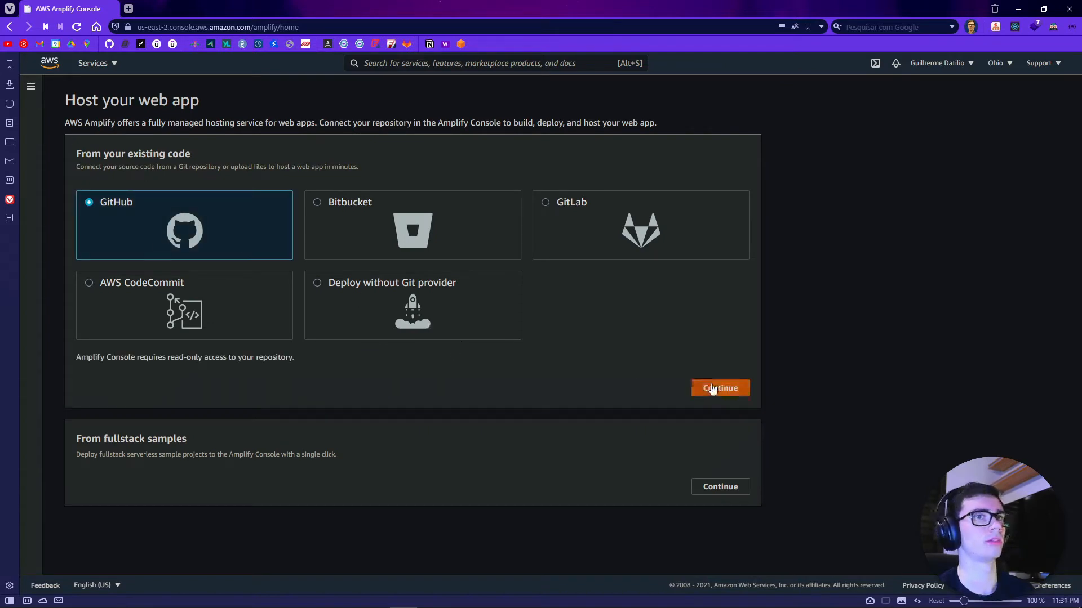
{"action": "left_click", "coordinate": [720, 388]}
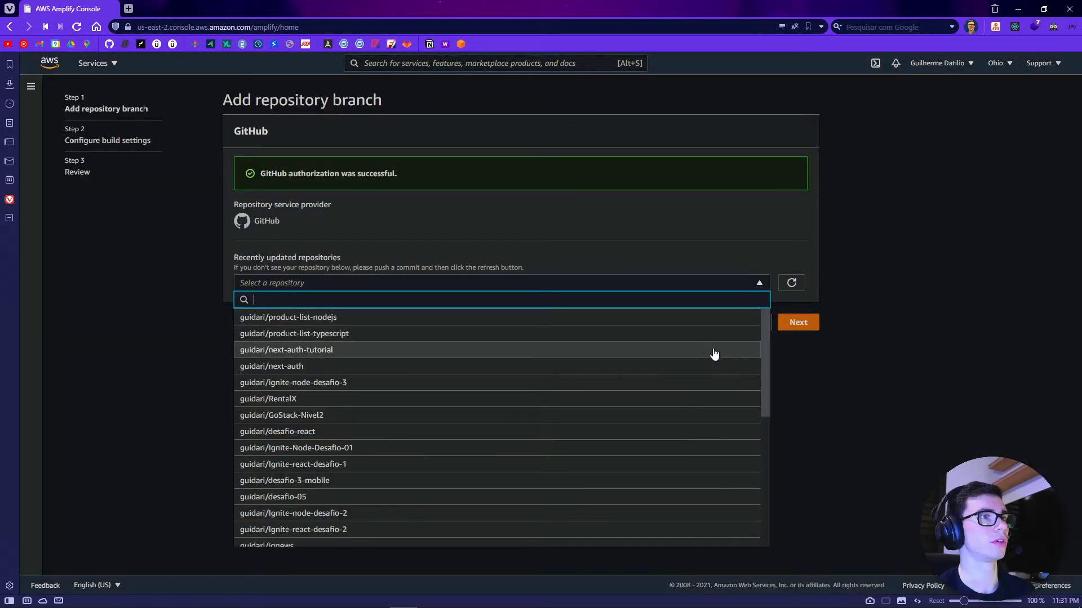
{"action": "mouse_move", "coordinate": [502, 393]}
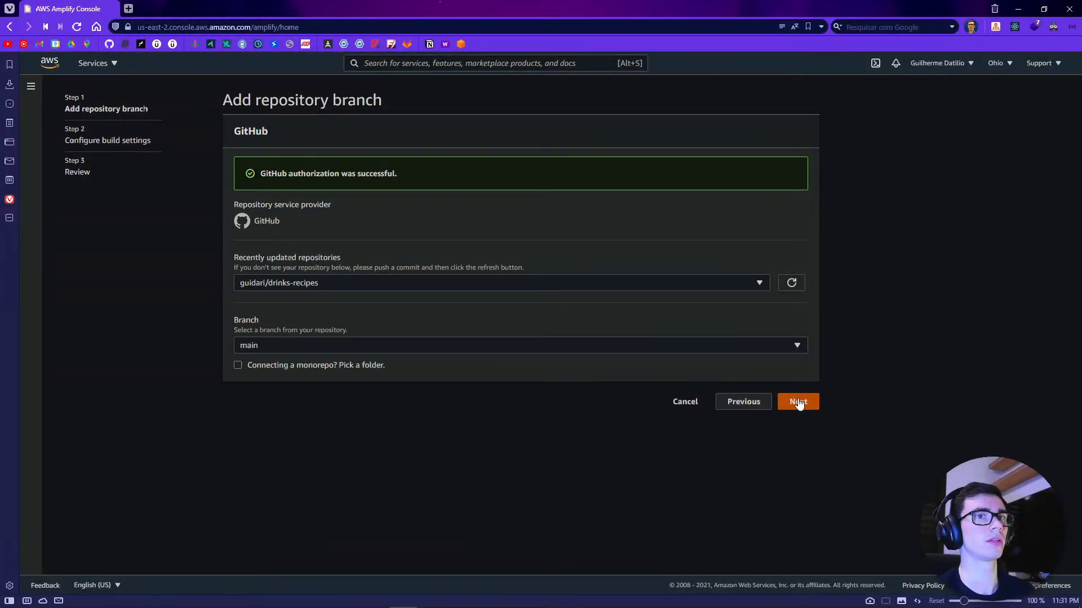
Add the guidari/drinks-recipes repository on branch main and continue to build settings
{"action": "left_click", "coordinate": [798, 401]}
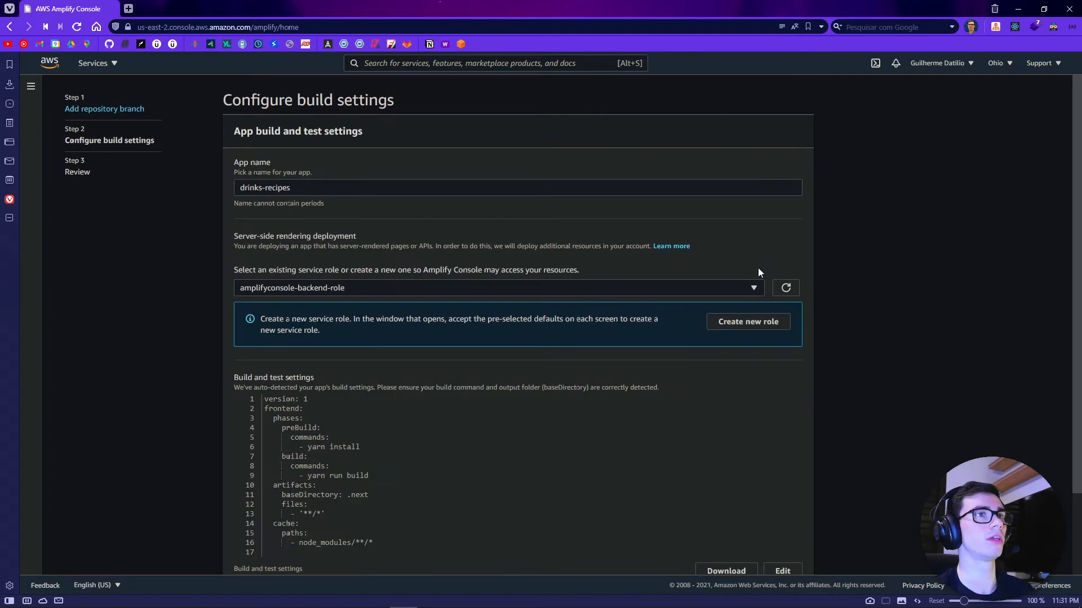
{"action": "mouse_move", "coordinate": [724, 309]}
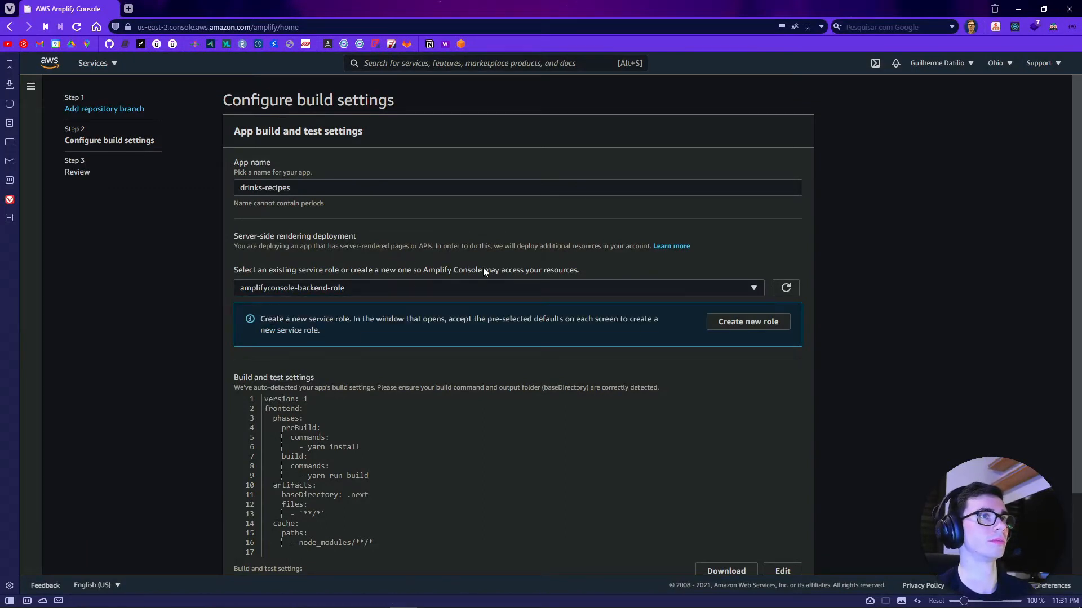
Accept the auto-detected build settings for drinks-recipes and continue to the review summary
{"action": "scroll", "scroll_direction": "down", "scroll_amount": 3}
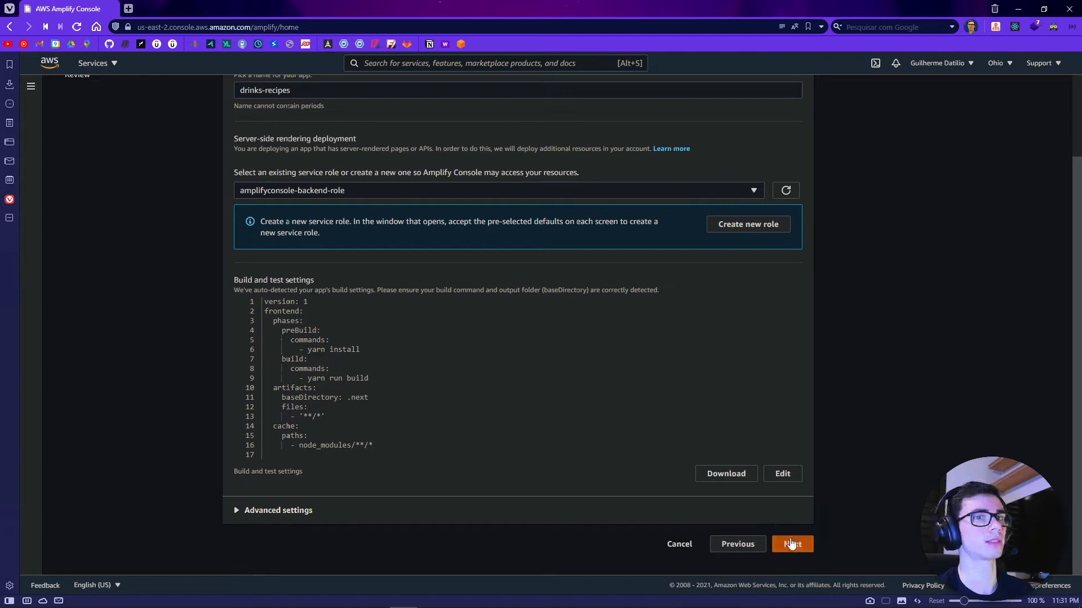
{"action": "left_click", "coordinate": [792, 543]}
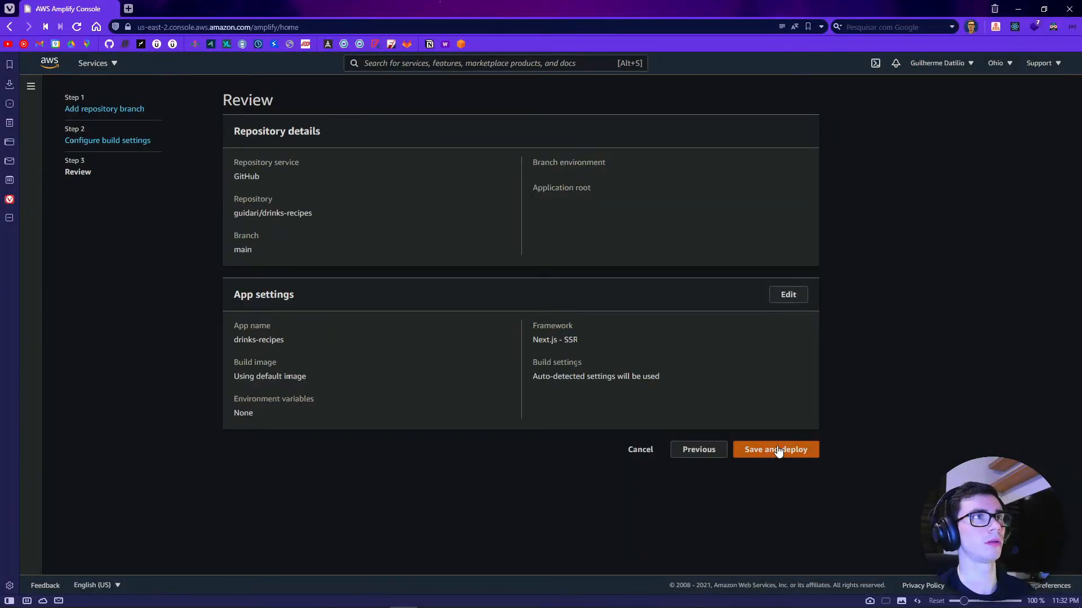
Save and deploy drinks-recipes from main, then visit its live site once all stages complete
{"action": "left_click", "coordinate": [775, 450]}
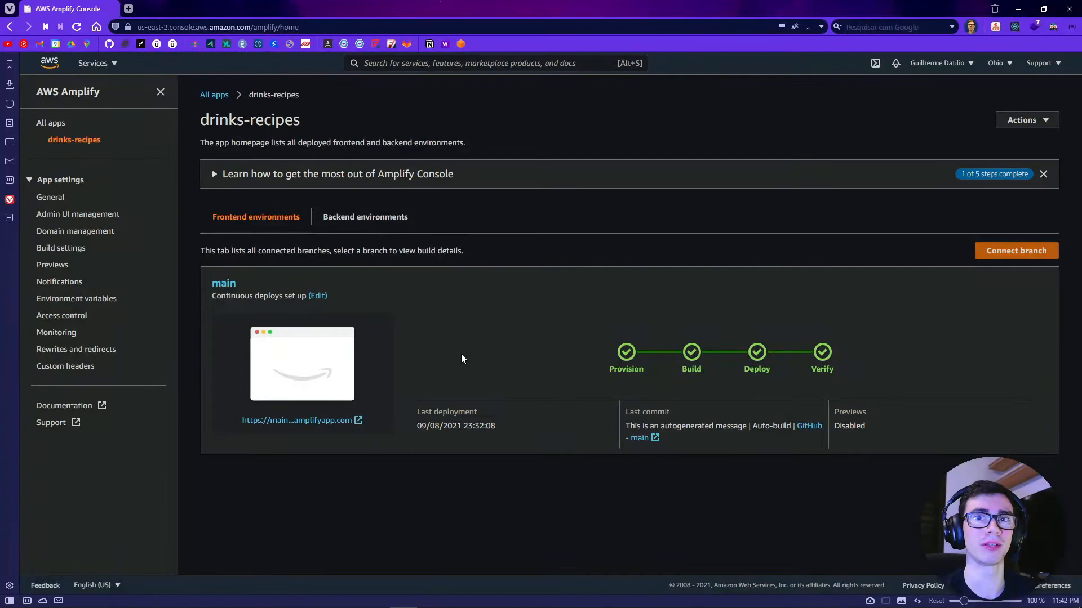
{"action": "mouse_move", "coordinate": [302, 420]}
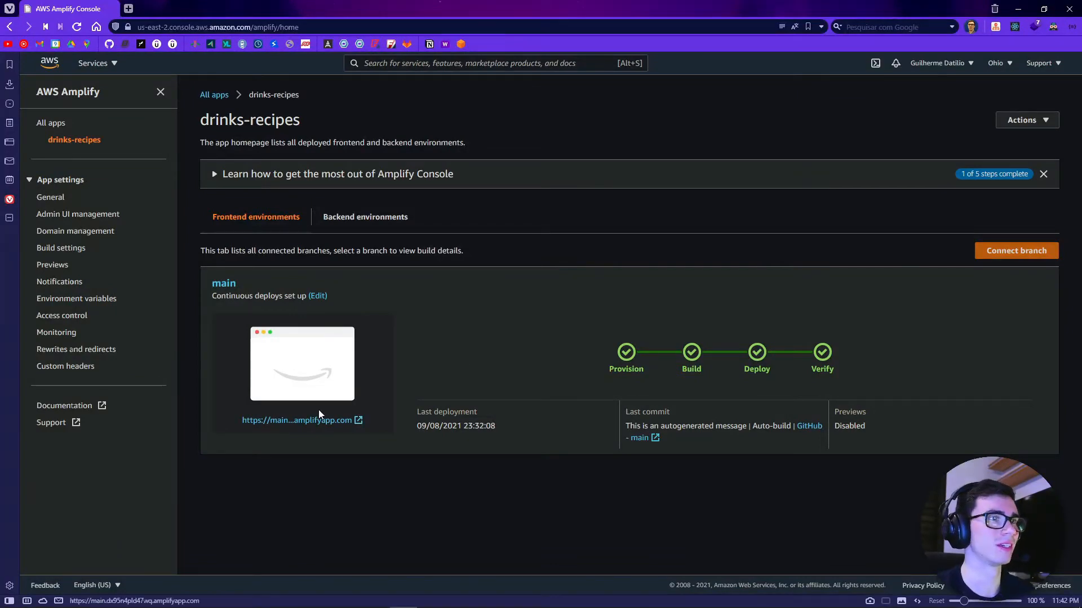
{"action": "left_click", "coordinate": [296, 420]}
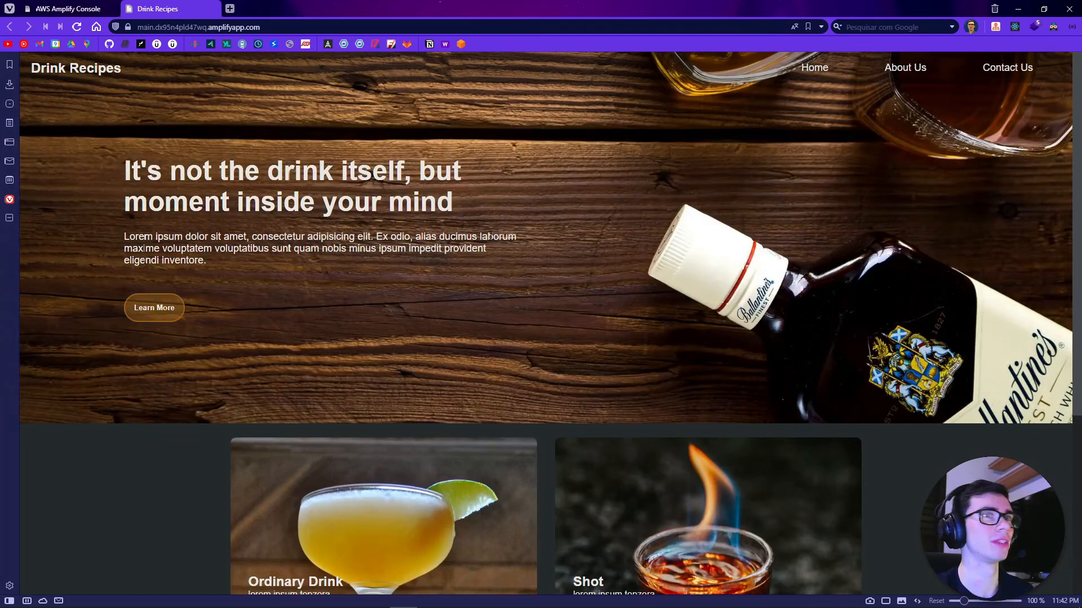
Go to the Ordinary Drink category page on the Drink Recipes site
{"action": "scroll", "scroll_direction": "down", "scroll_amount": 3}
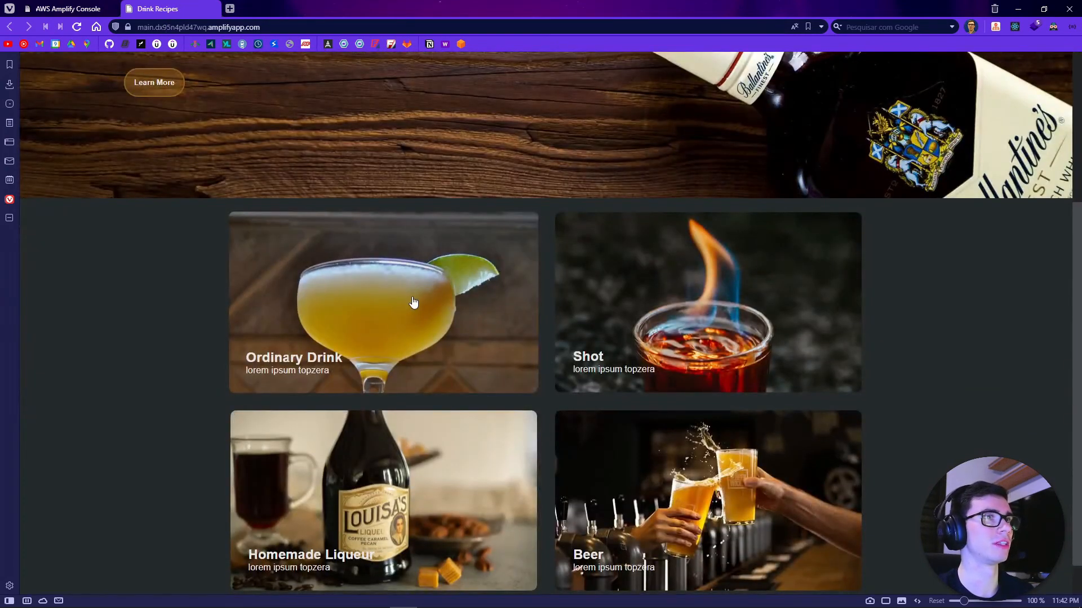
{"action": "left_click", "coordinate": [383, 302]}
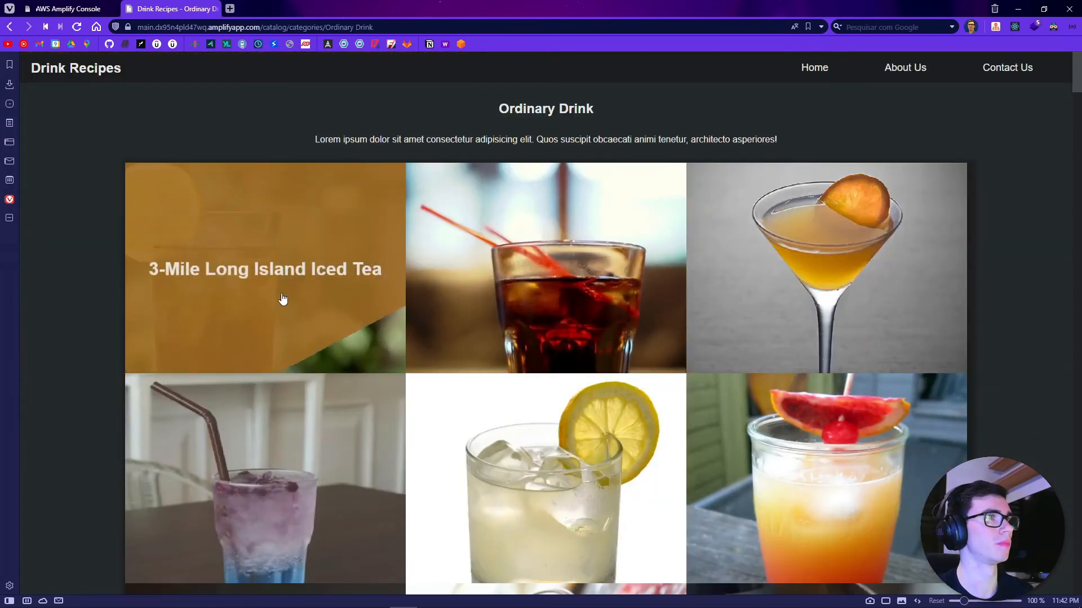